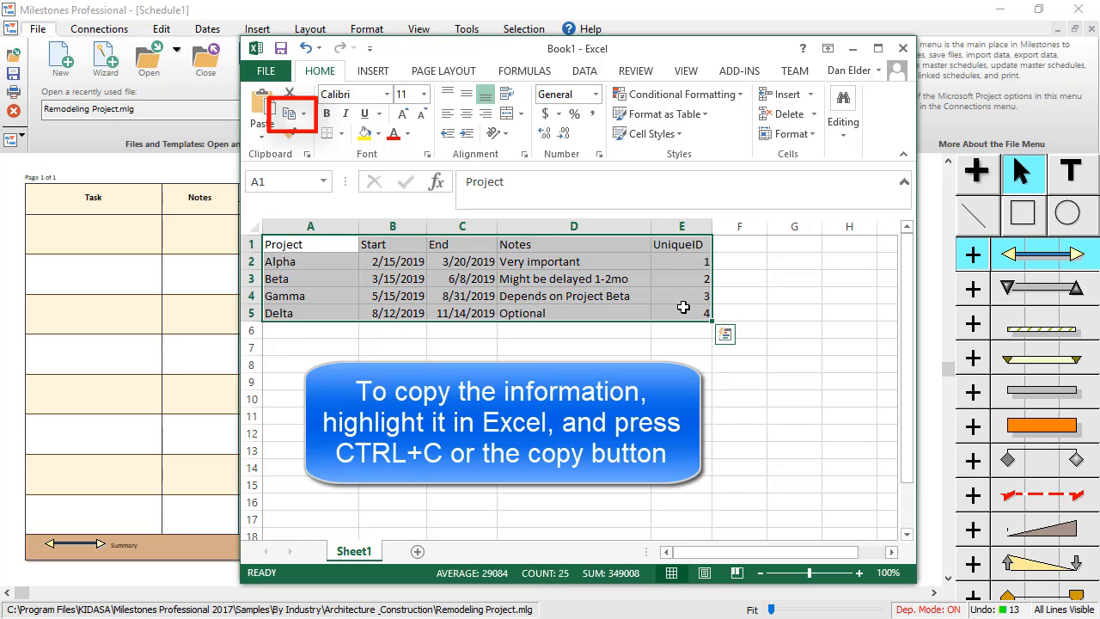
mouse_move(375, 186)
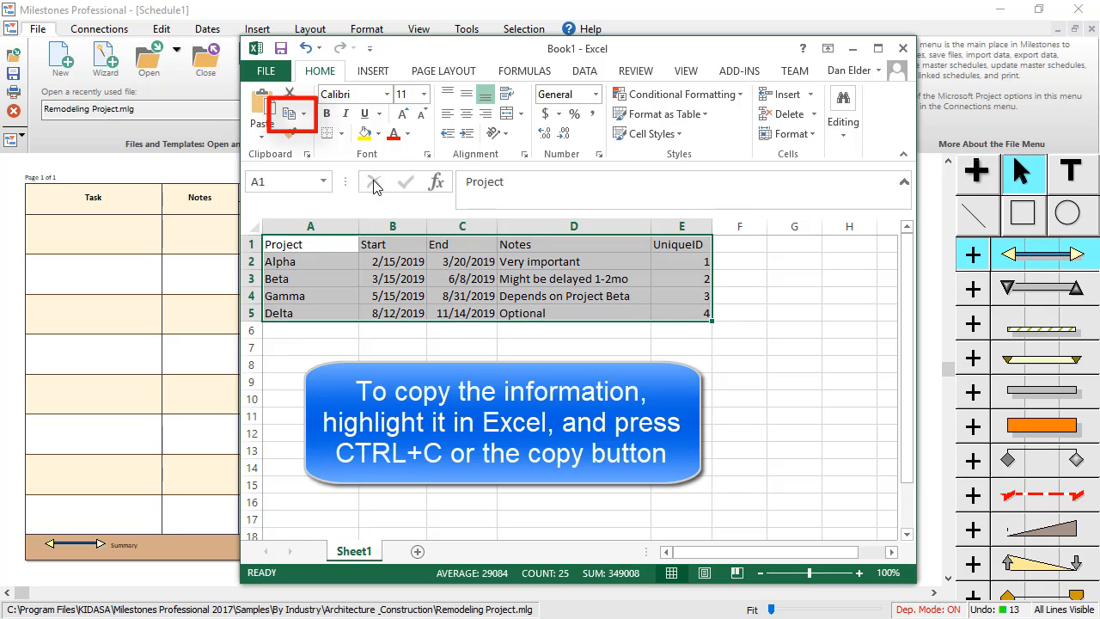
- Copy the four-project Excel table (A1:E5) with projects, dates, notes and IDs
click(289, 113)
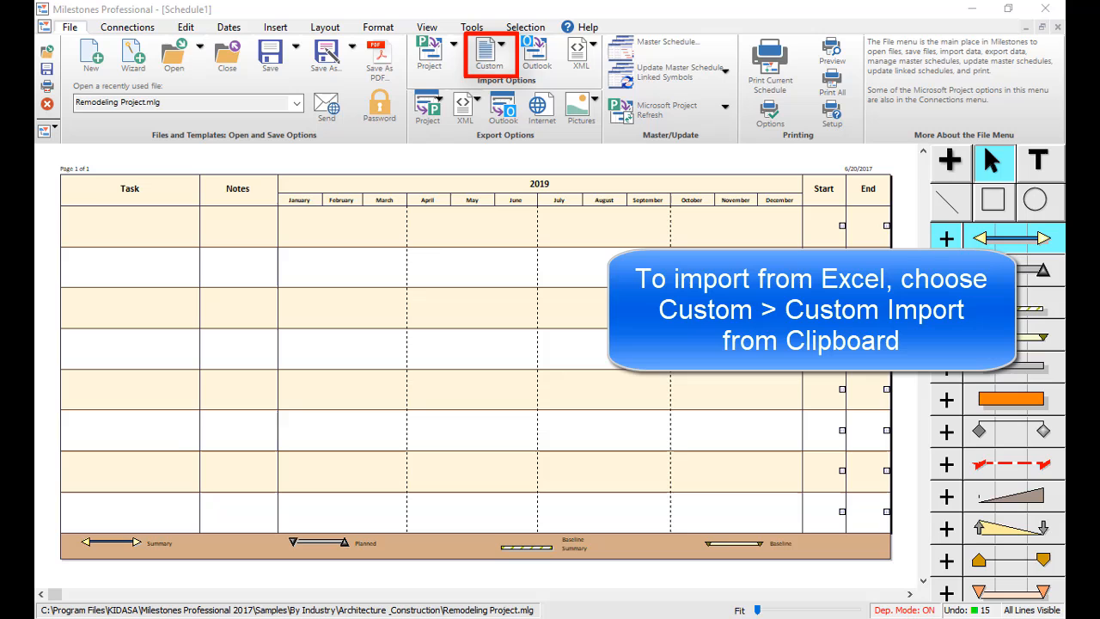
- Choose Custom Import from Clipboard from the Custom import options
click(489, 53)
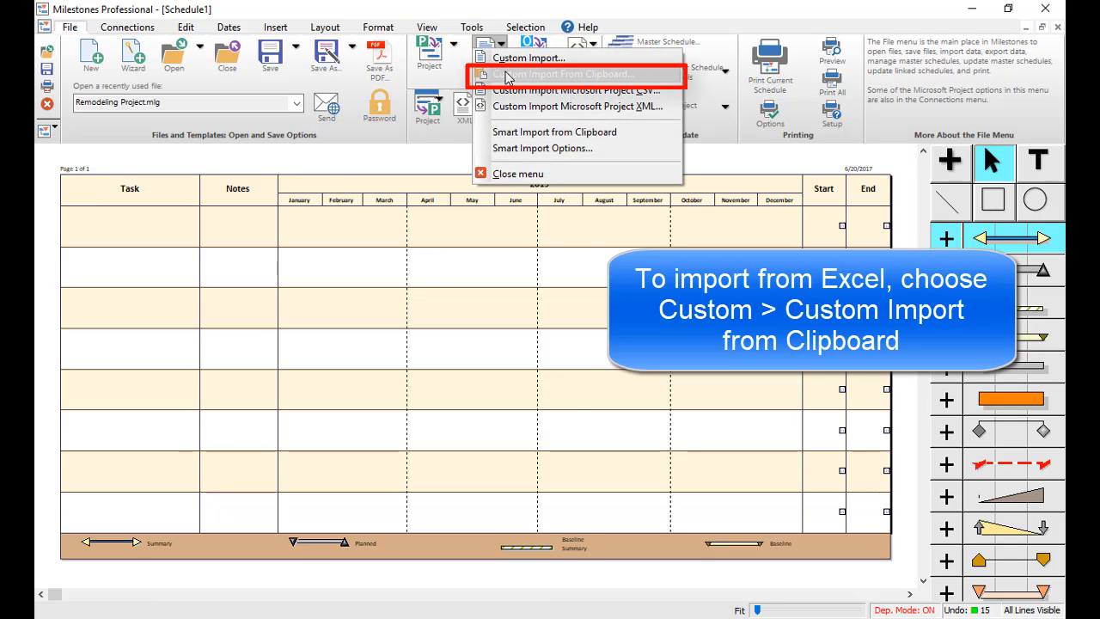
click(566, 74)
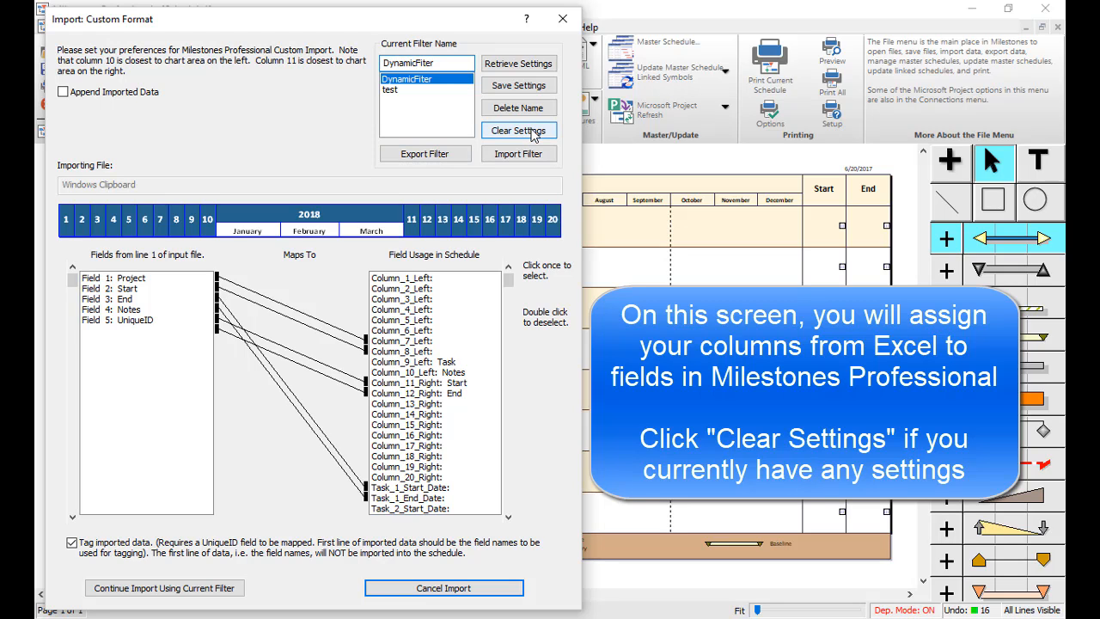
- Clear old settings, then map Project to Column_9_Left Task and Notes to Column_10_Left Notes
click(518, 130)
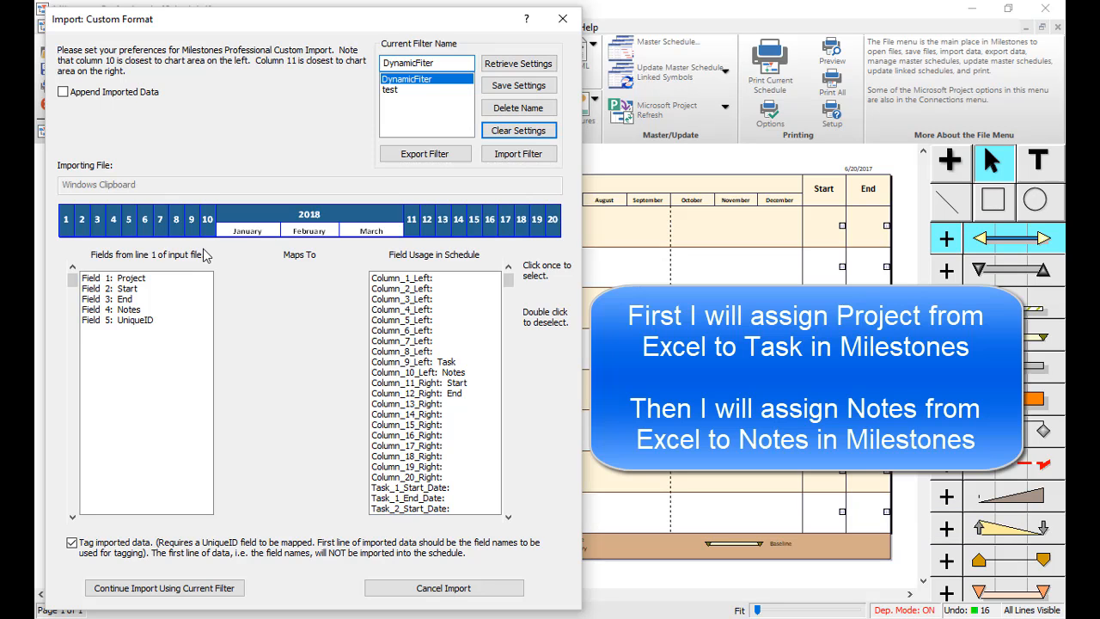
click(117, 277)
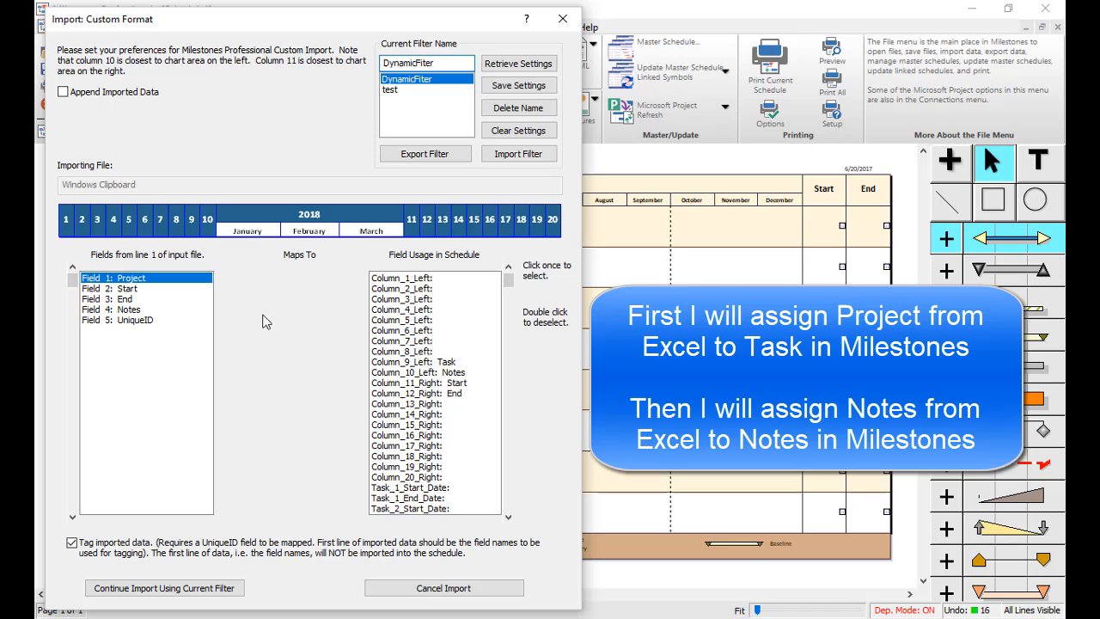
click(415, 361)
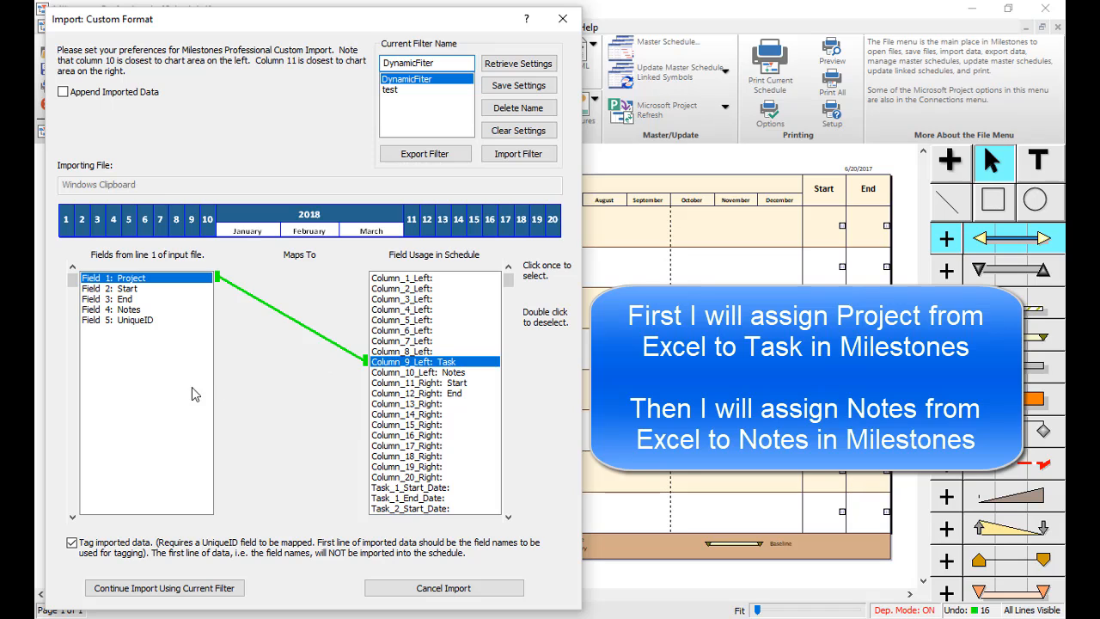
click(129, 309)
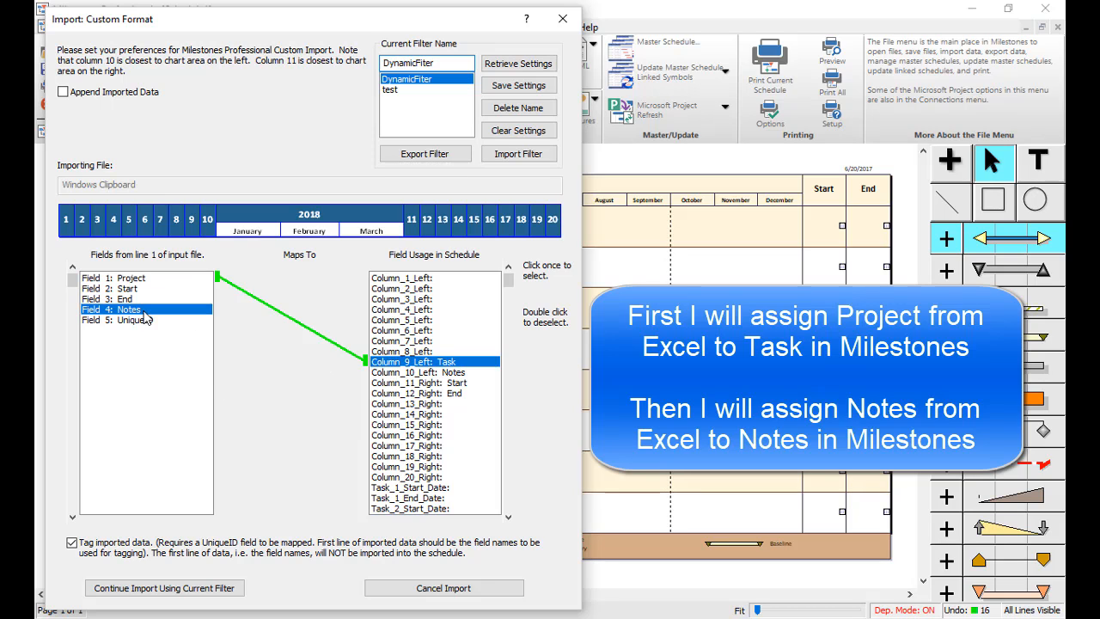
click(434, 372)
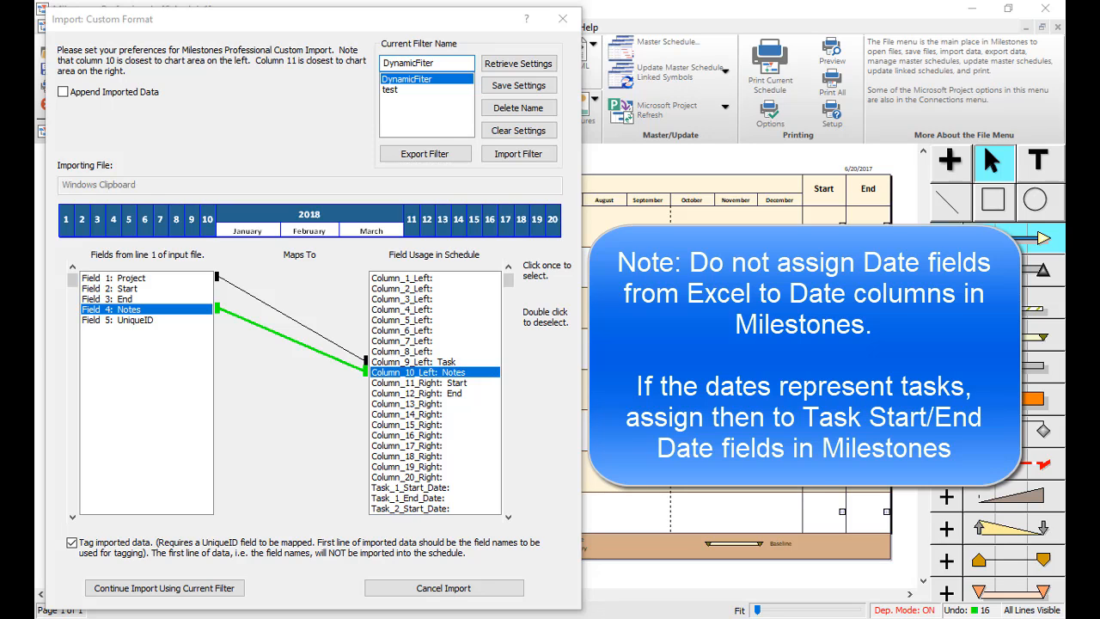
- Map Start to Task_1_Start_Date and End to Task_1_End_Date, scrolling down to UniqueID
click(118, 288)
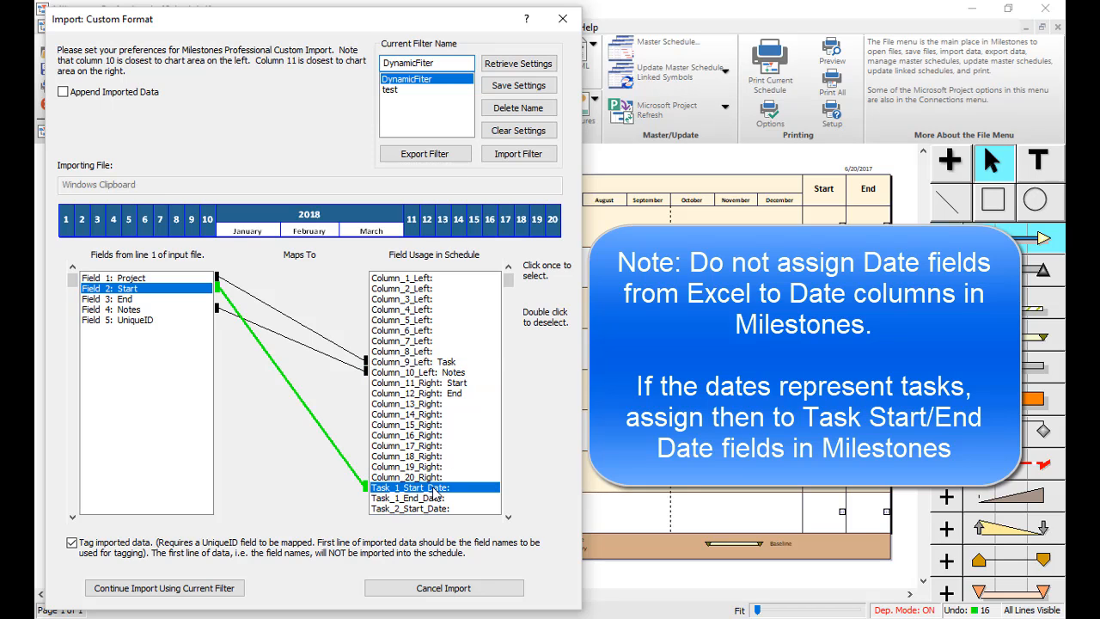
click(125, 298)
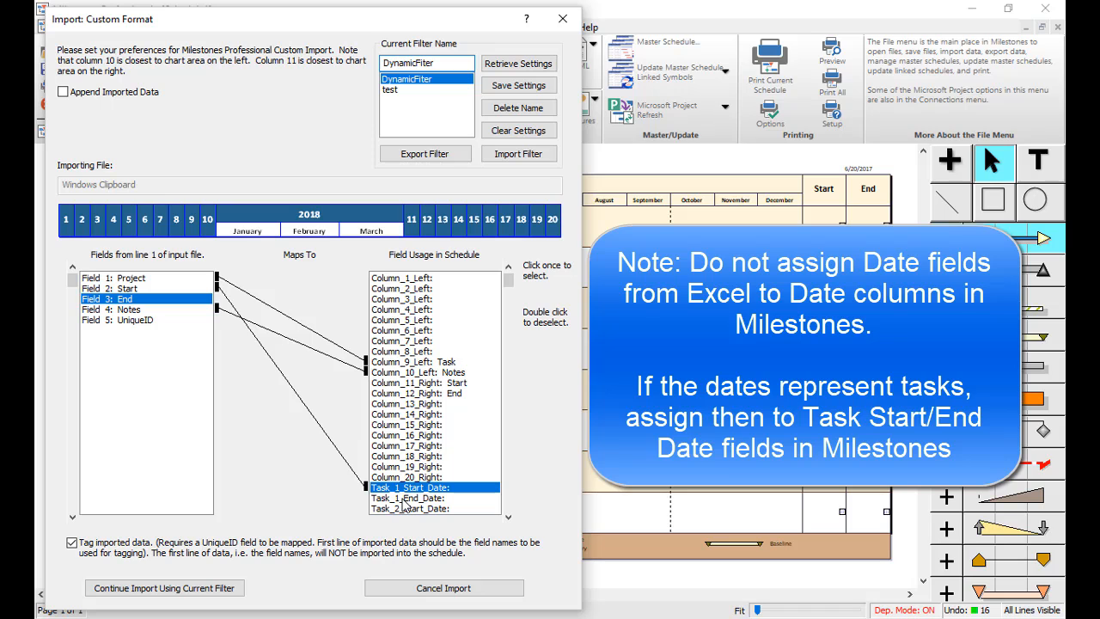
click(410, 498)
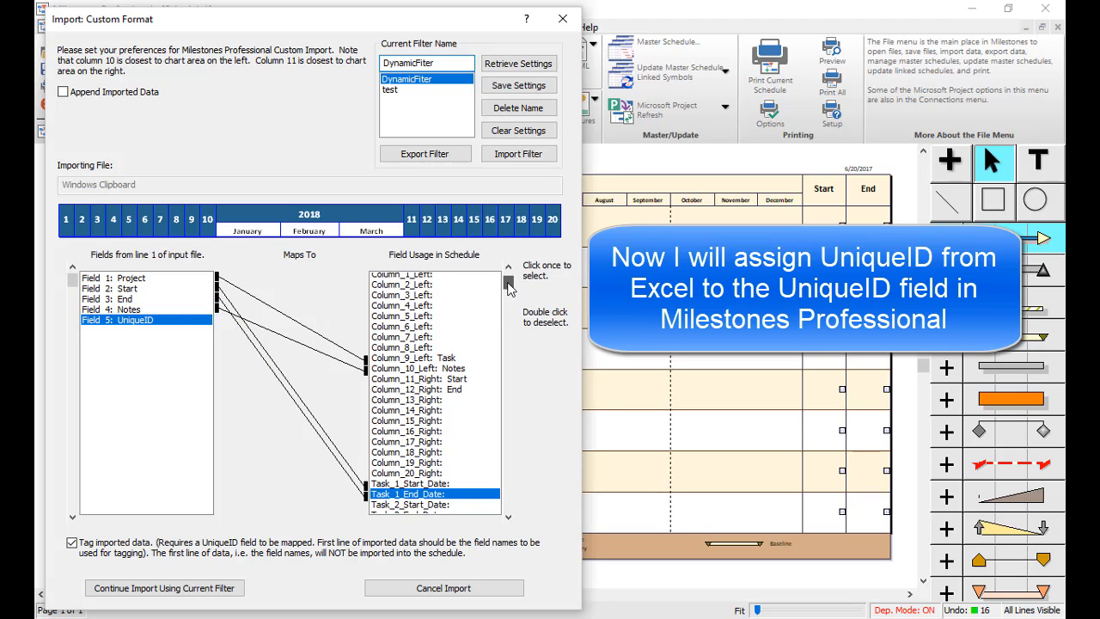
scroll(down, 3)
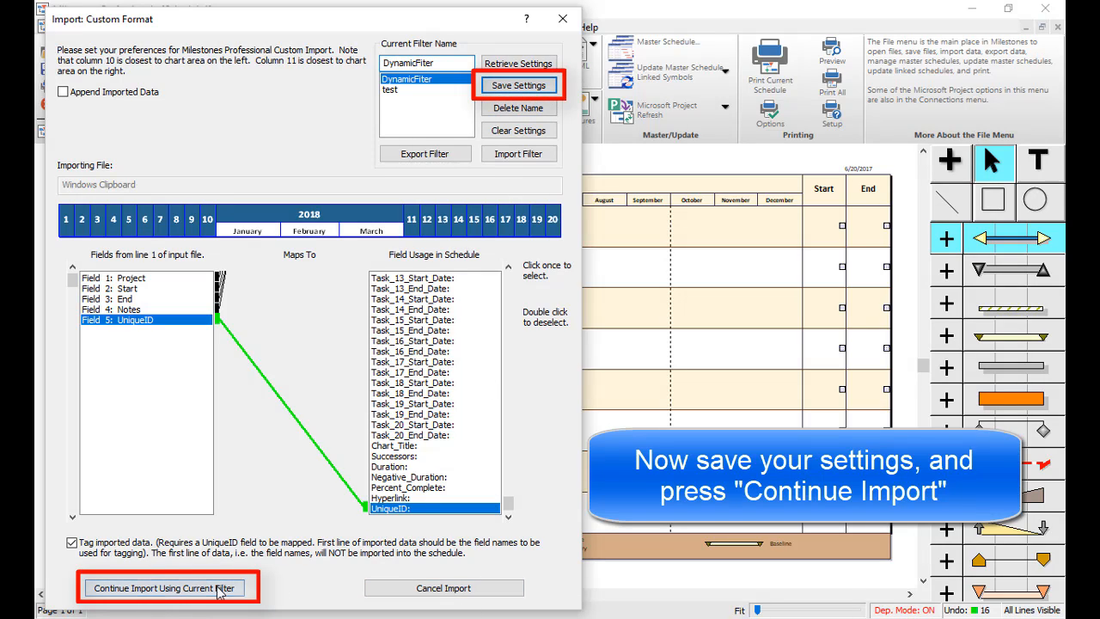
- Save the field mapping and continue the import using the current filter
click(167, 588)
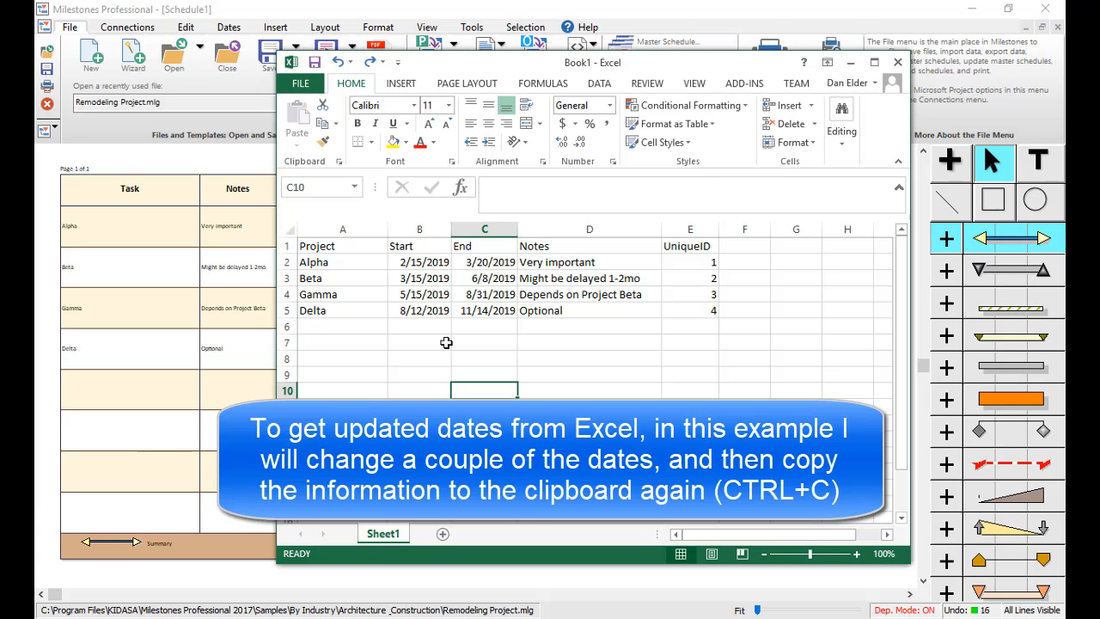
- Change Gamma's end date to 10/31/2019, recopy the table and return to Milestones
double_click(422, 277)
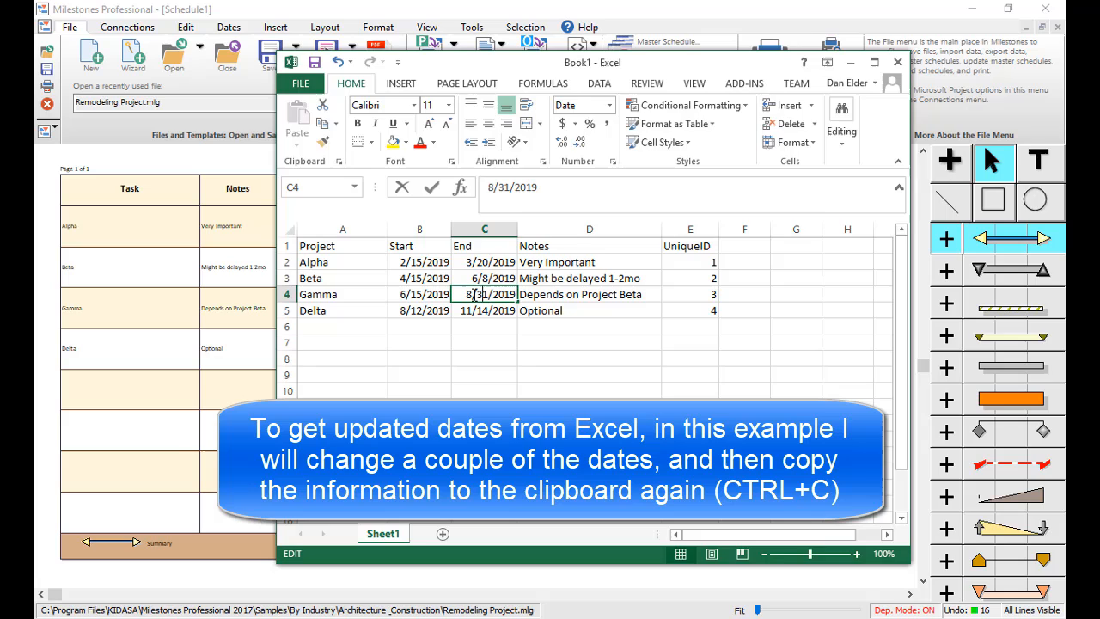
text(10/31/2019)
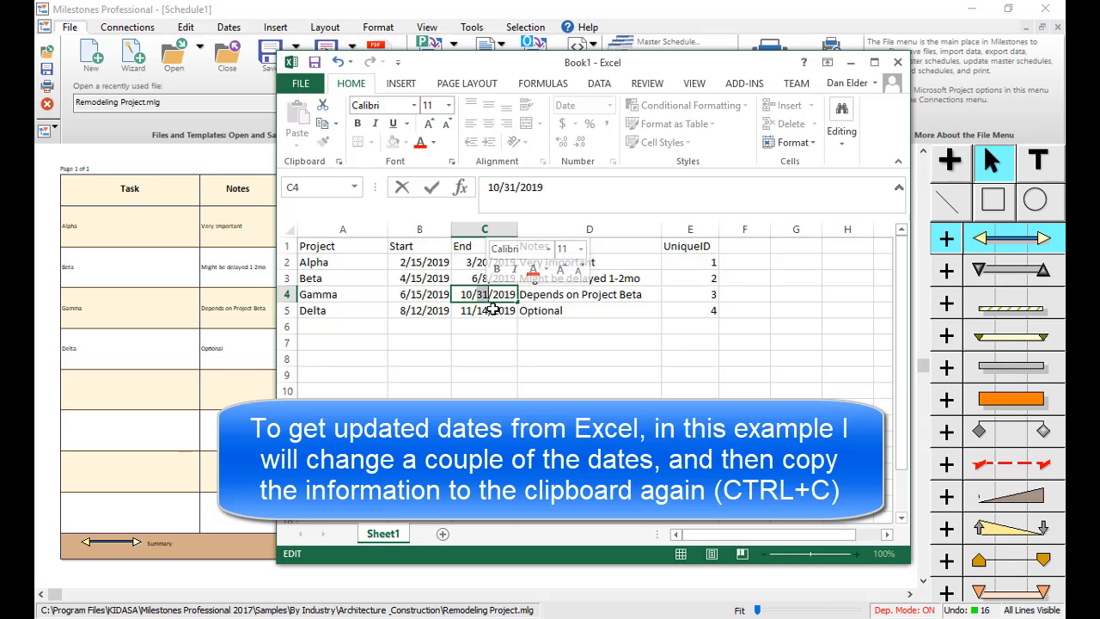
text(5)
key(Return)
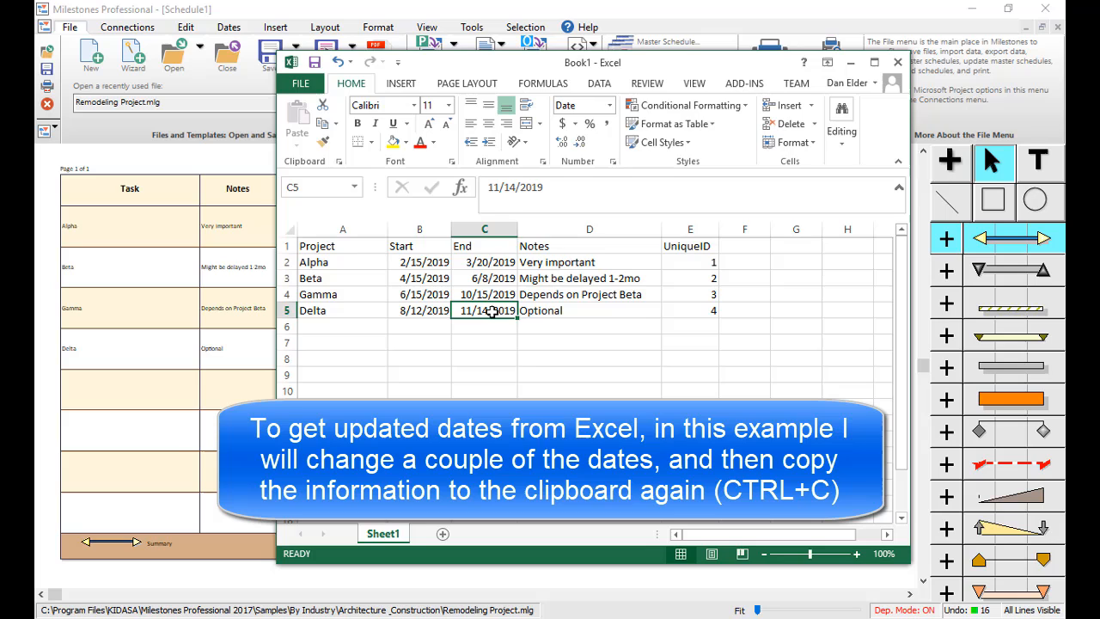
click(342, 245)
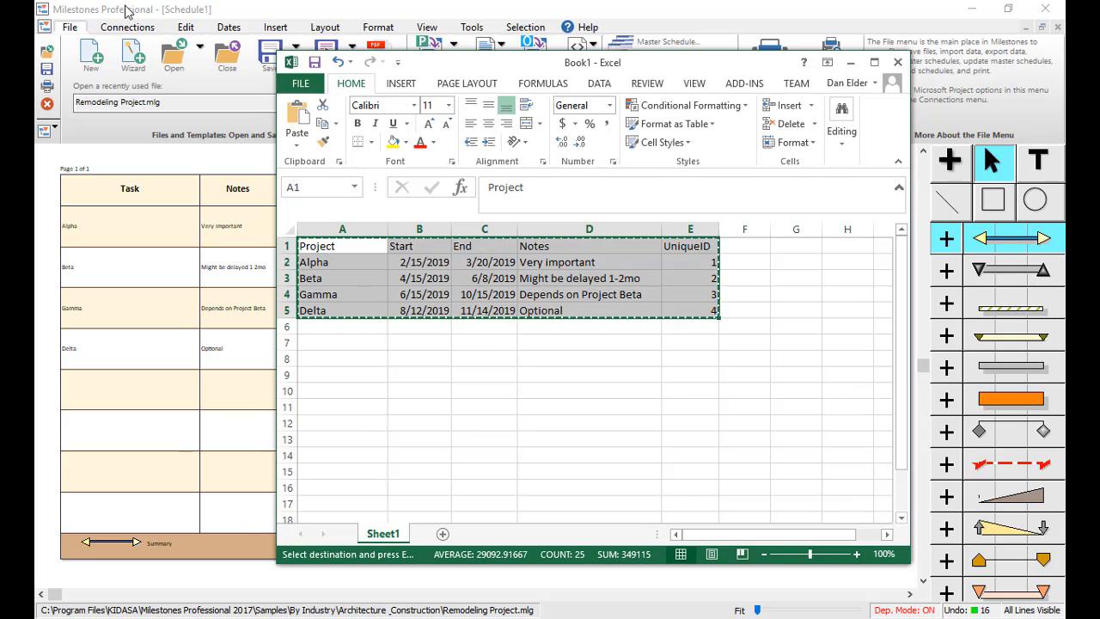
click(127, 26)
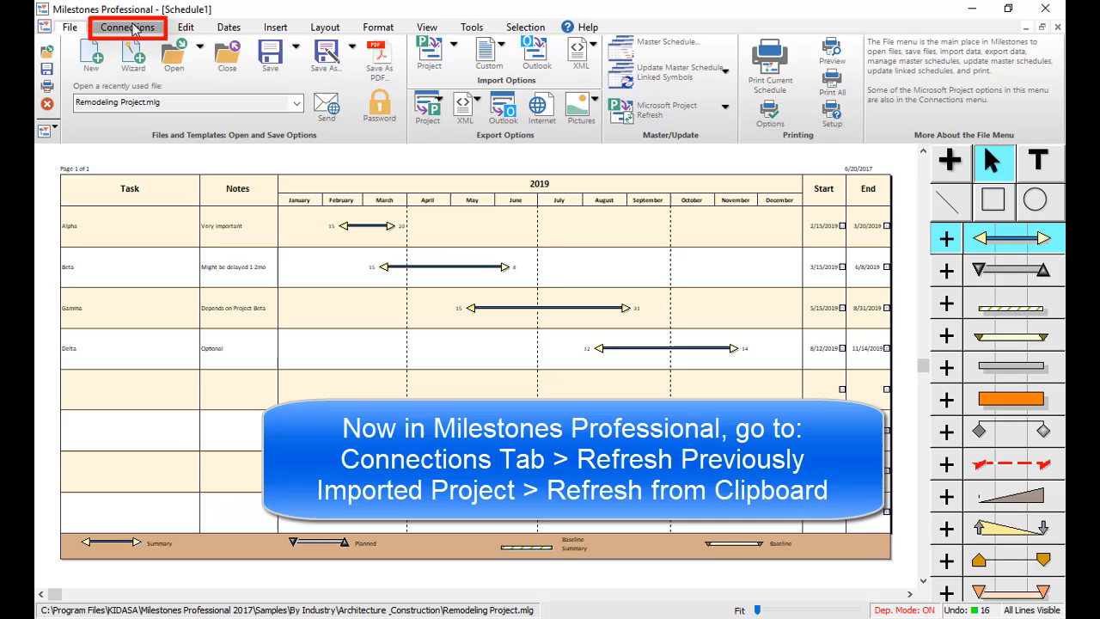
- Open Refresh from Clipboard on the Connections tab, matching symbols by UniqueID
click(127, 27)
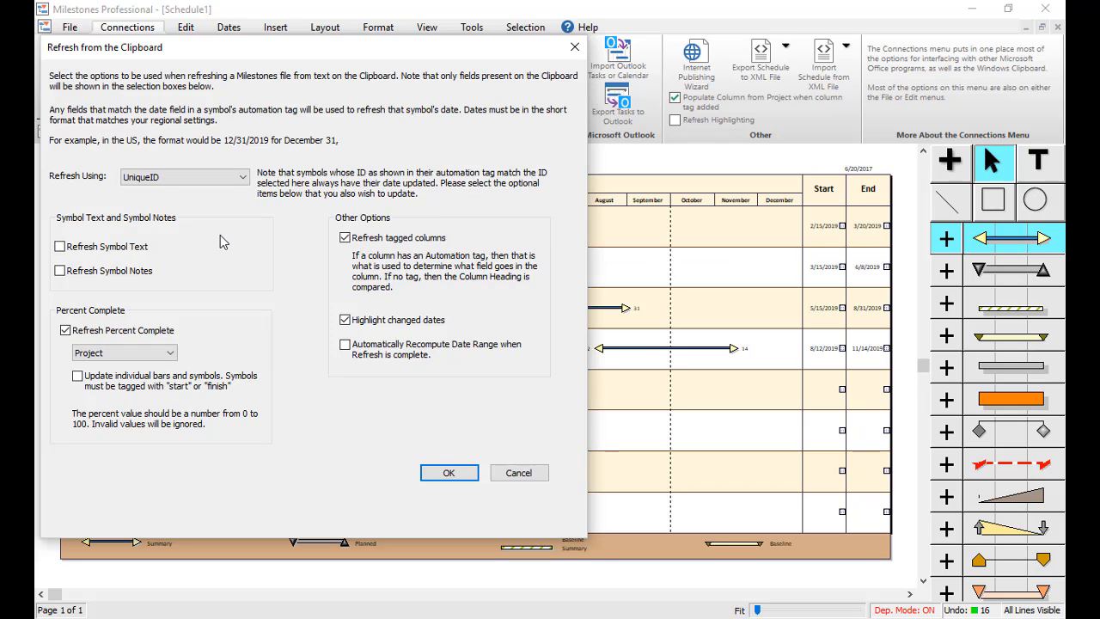
- Refresh from the clipboard with percent complete off and changed dates highlighted
click(64, 330)
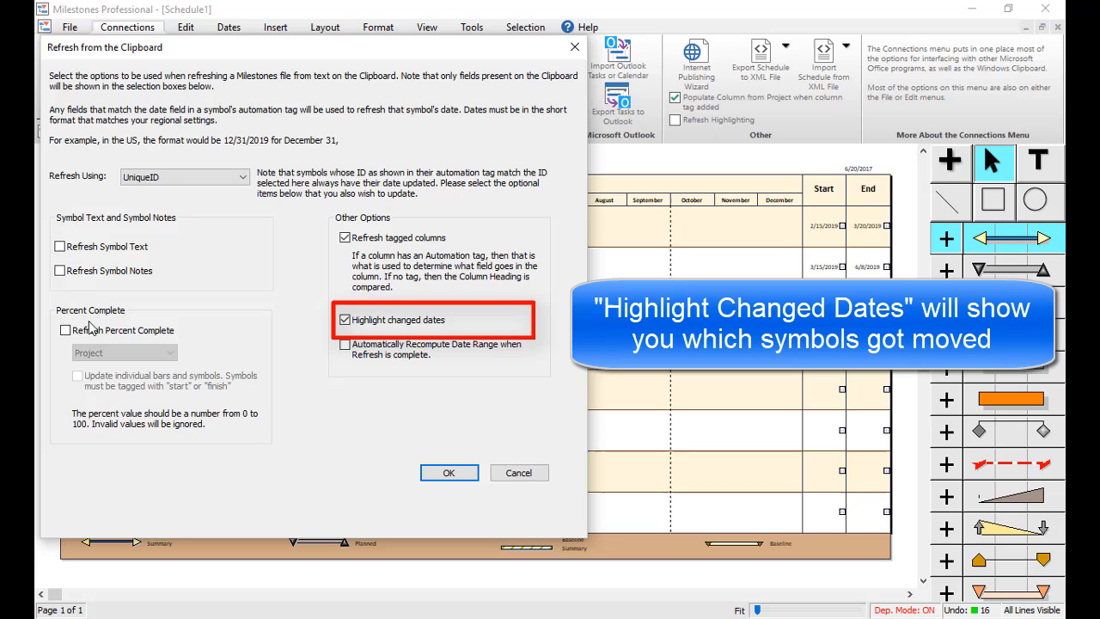
mouse_move(389, 380)
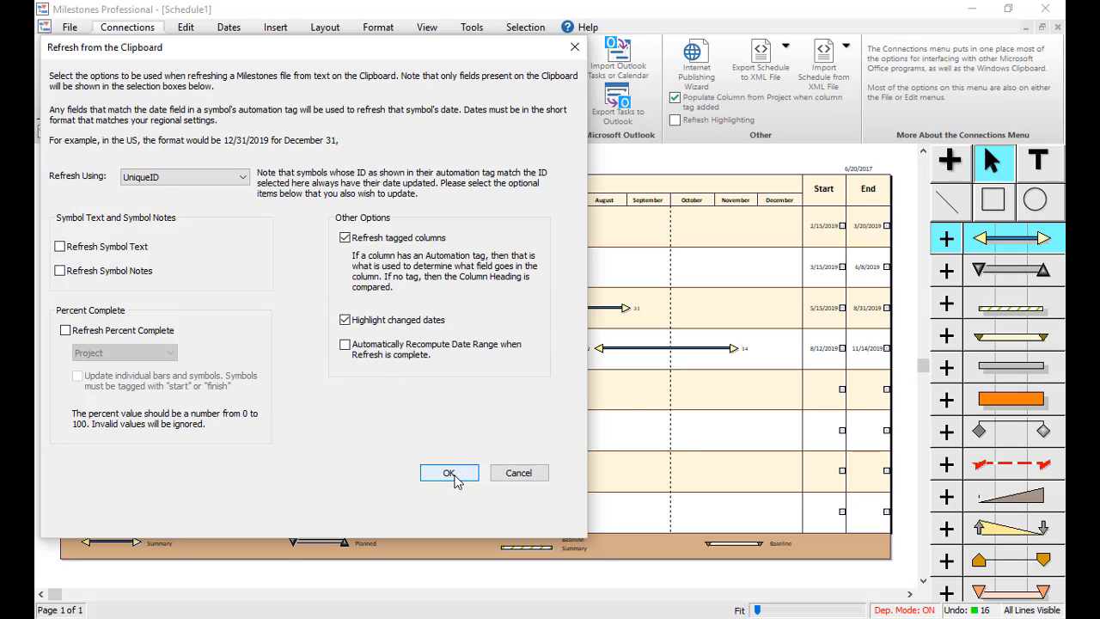
click(448, 473)
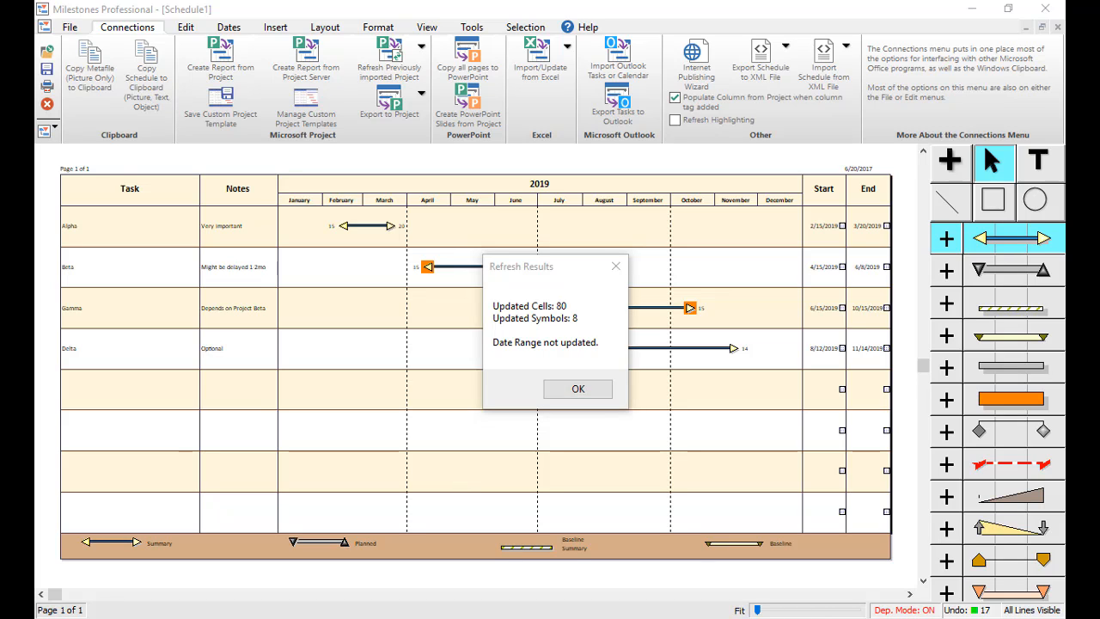
mouse_move(602, 521)
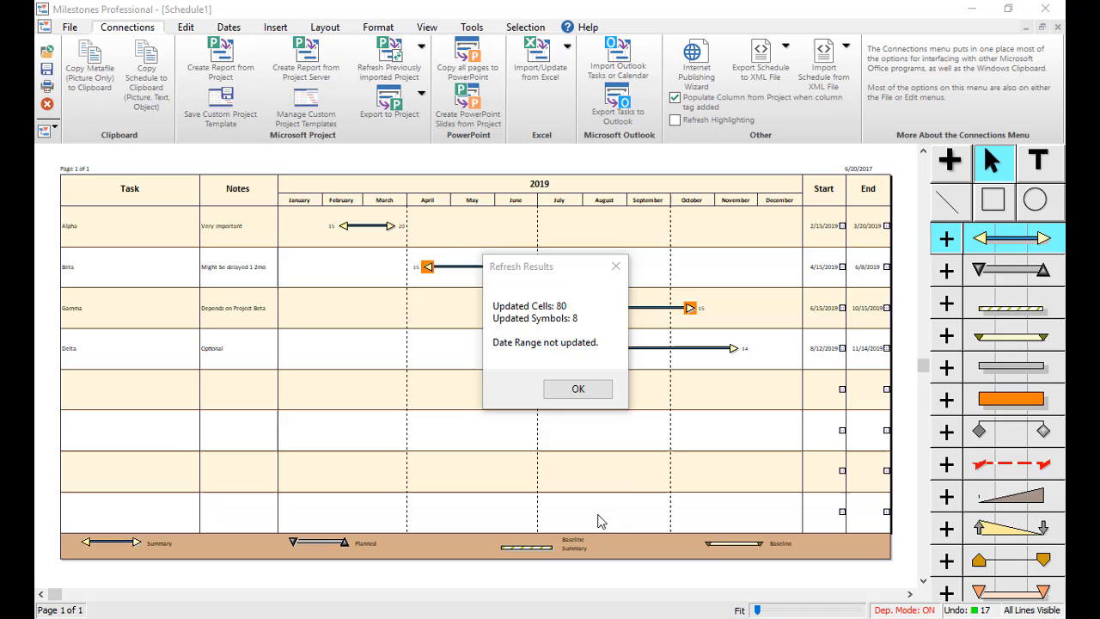
mouse_move(577, 388)
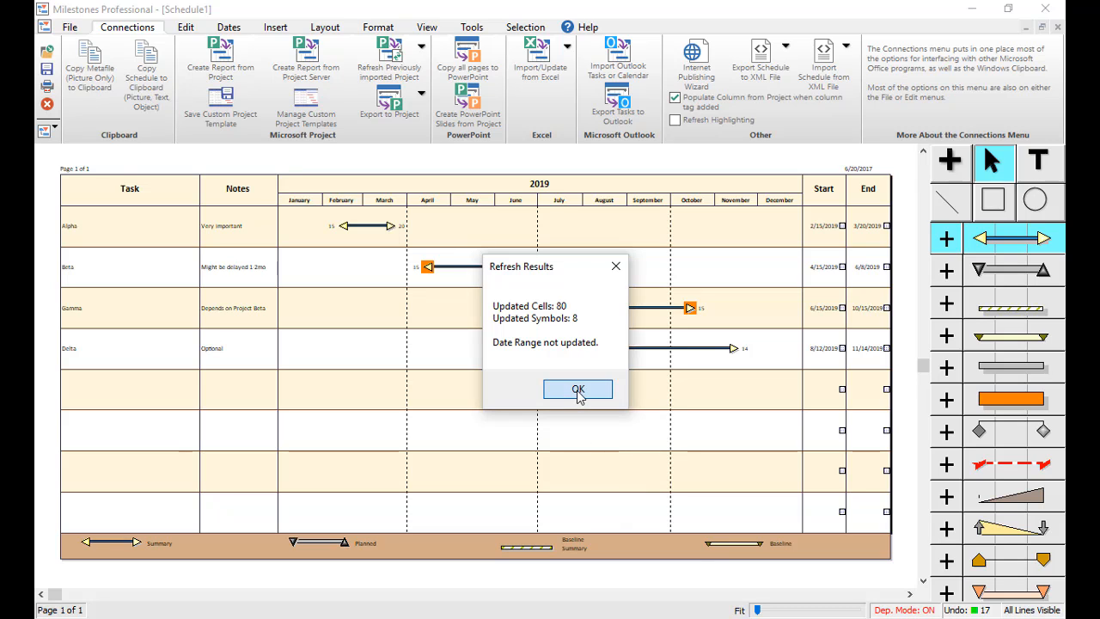
- Dismiss the Refresh Results summary reporting 80 updated cells and 8 symbols
click(578, 389)
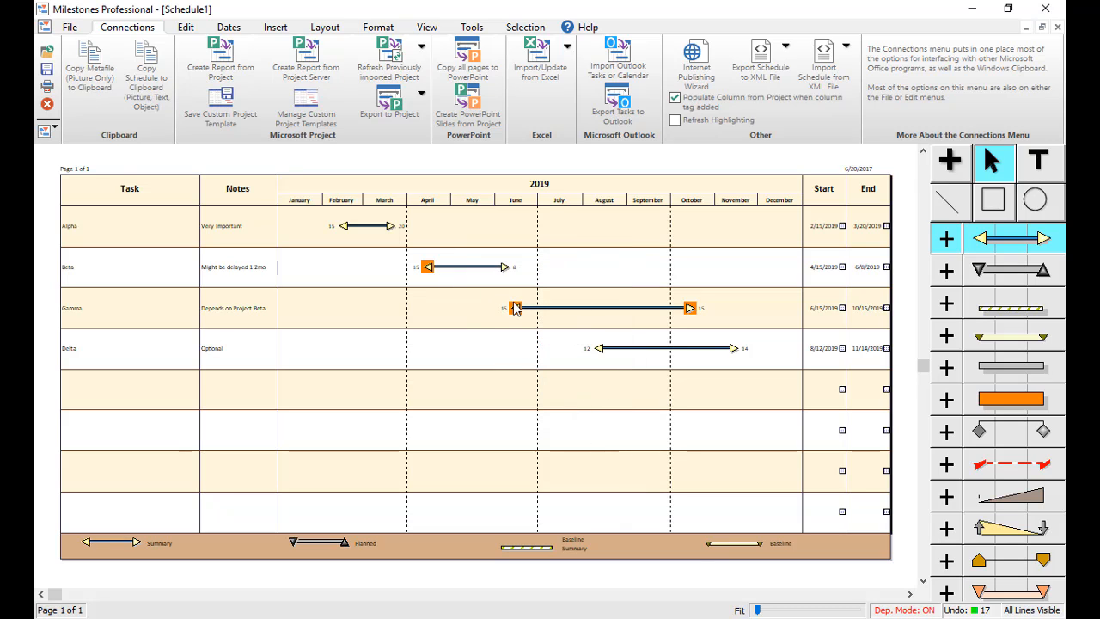
mouse_move(700, 313)
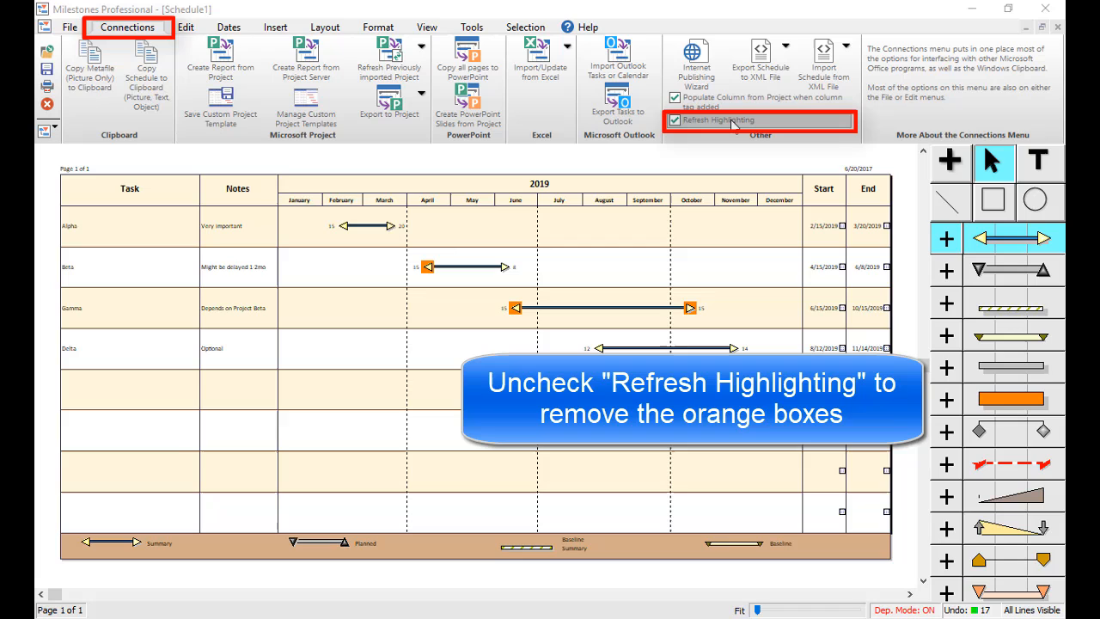
click(675, 121)
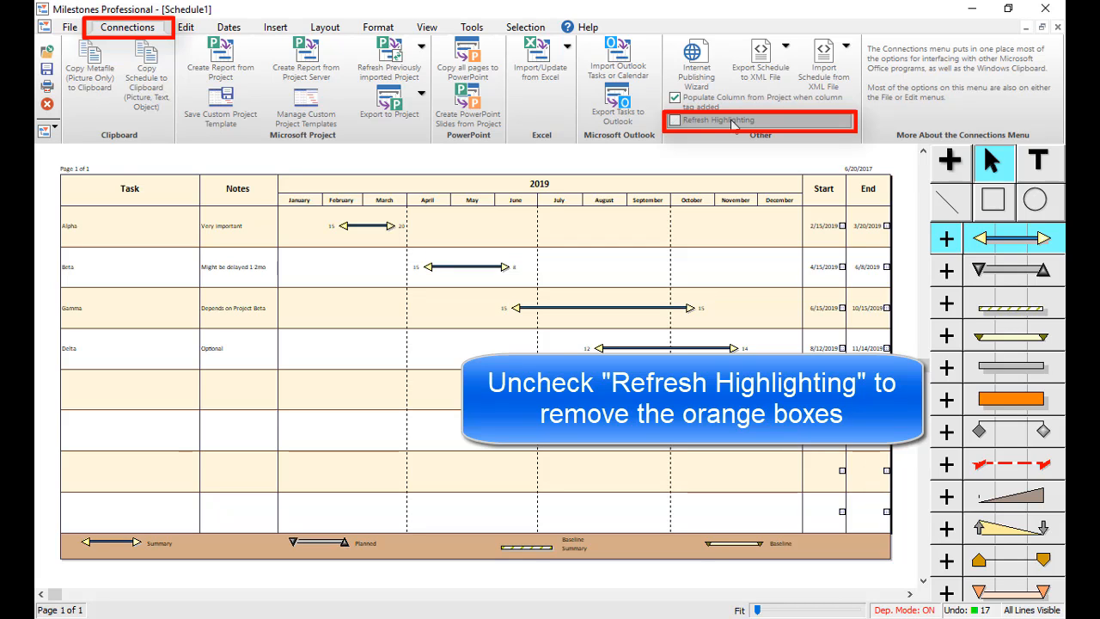
click(675, 119)
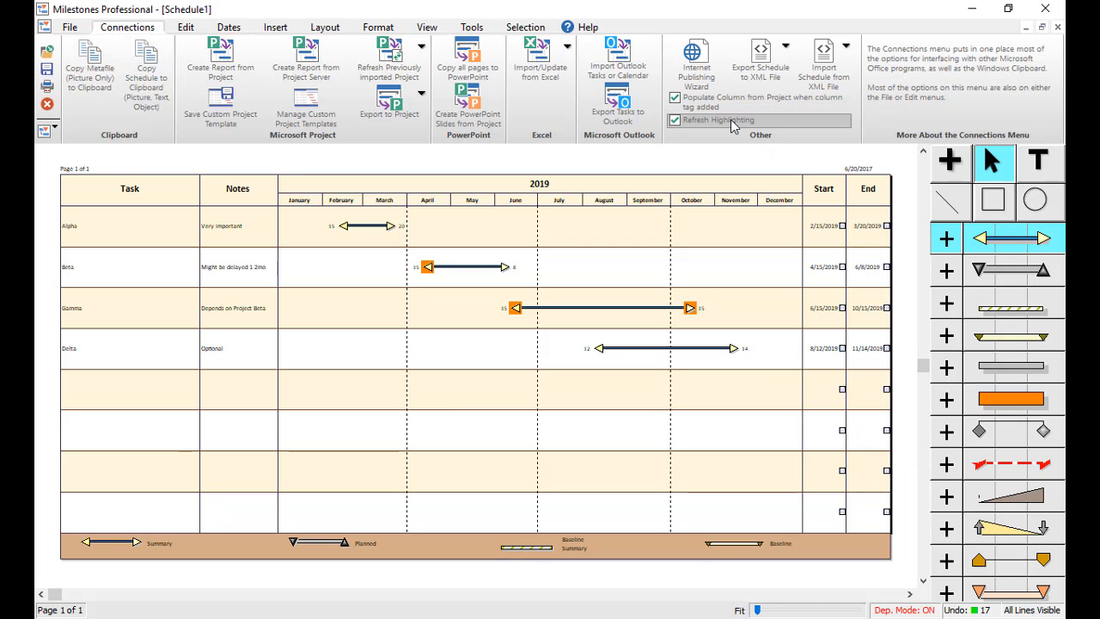